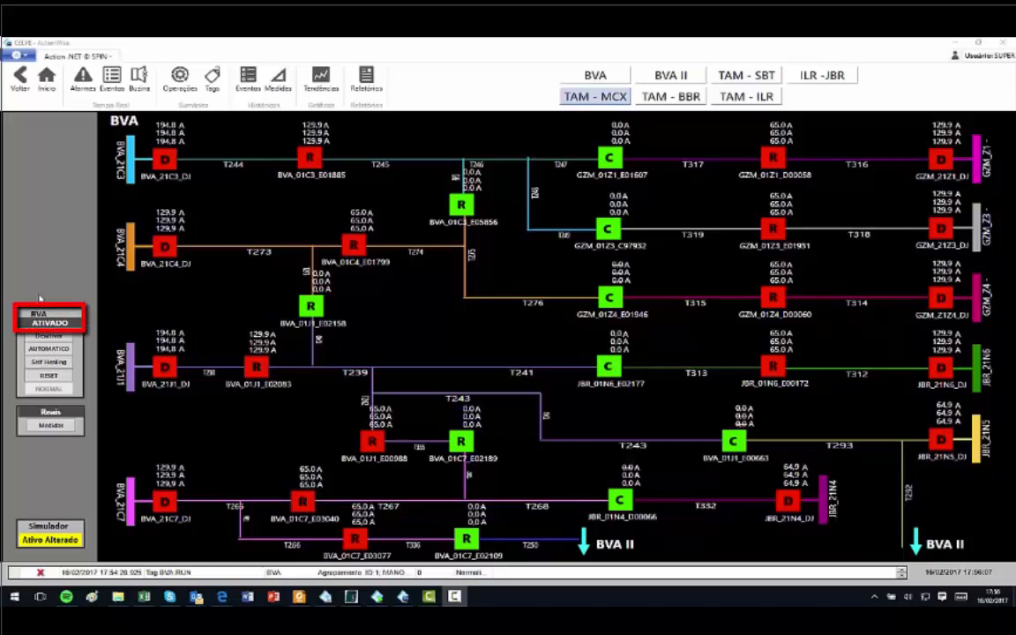
Set BVA self-healing ATIVADO and AUTOMATICO with the simulator active, reaching breaker GZM_2123_DJ's Comando window.
left_click(49, 317)
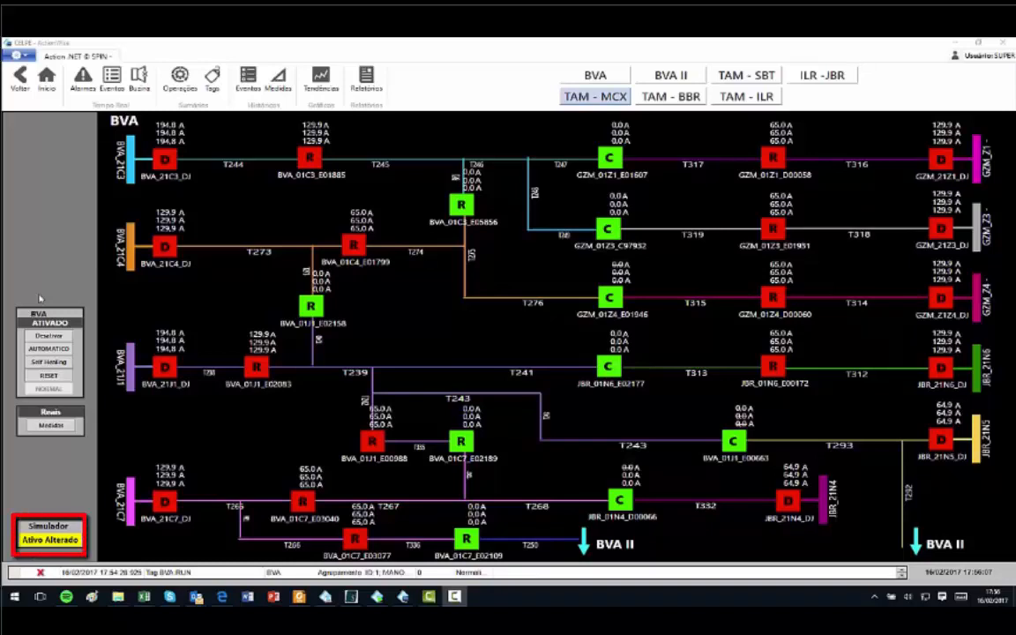
left_click(49, 350)
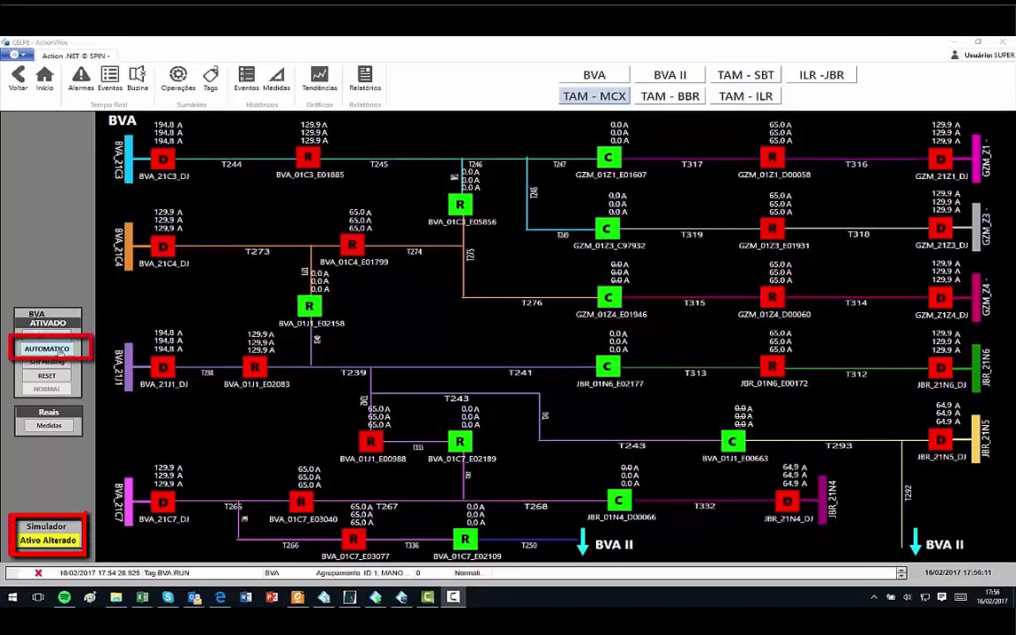
left_click(46, 347)
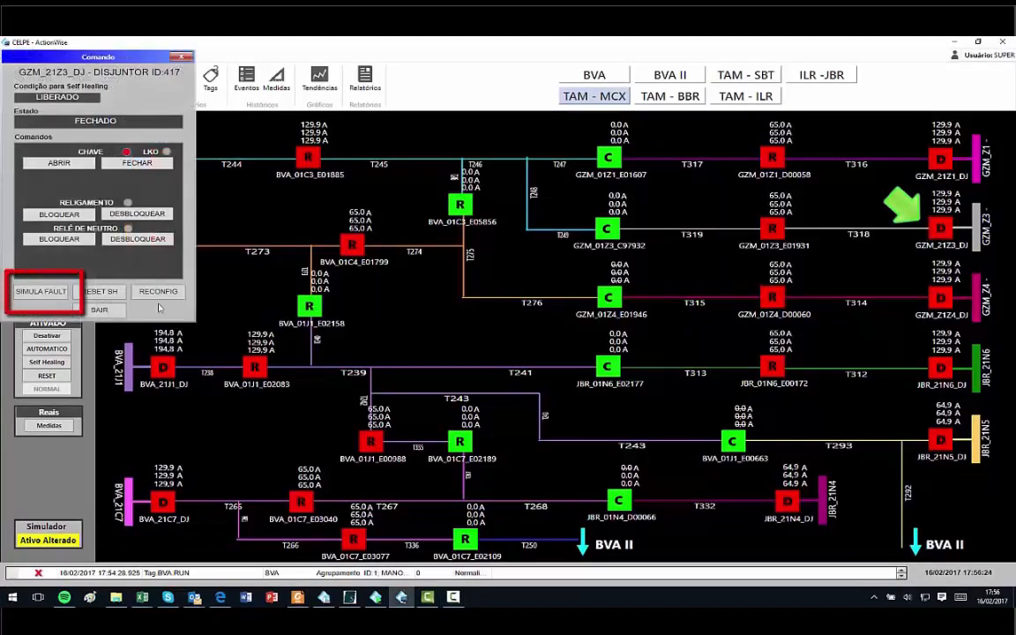
Simulate a fault on GZM_2123_DJ and execute the proposed maneuver: open GZM_01Z3_E01931, close GZM_01Z3_C97932.
left_click(58, 162)
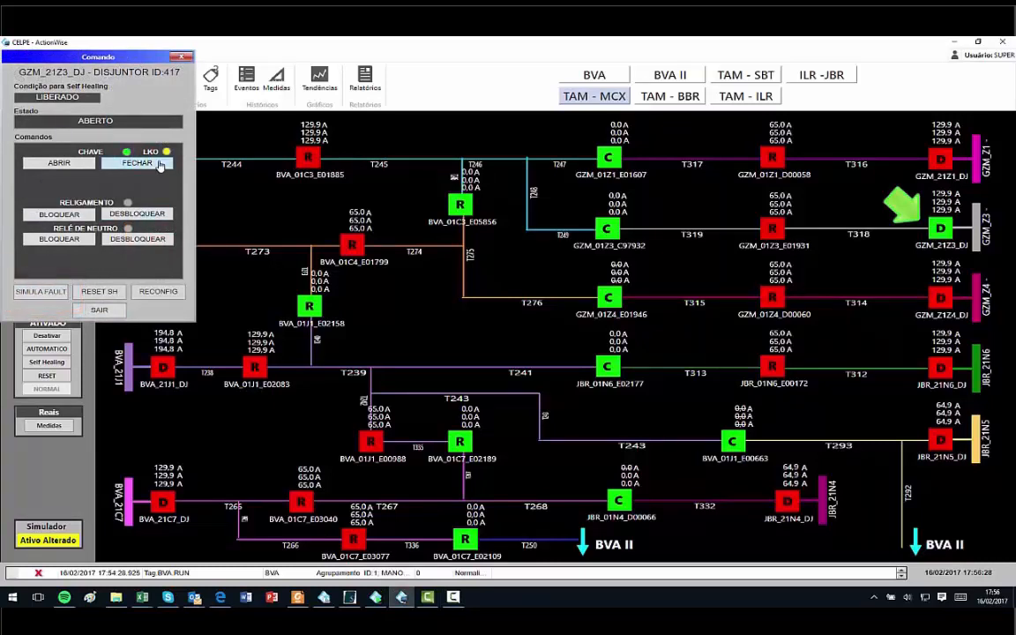
left_click(138, 162)
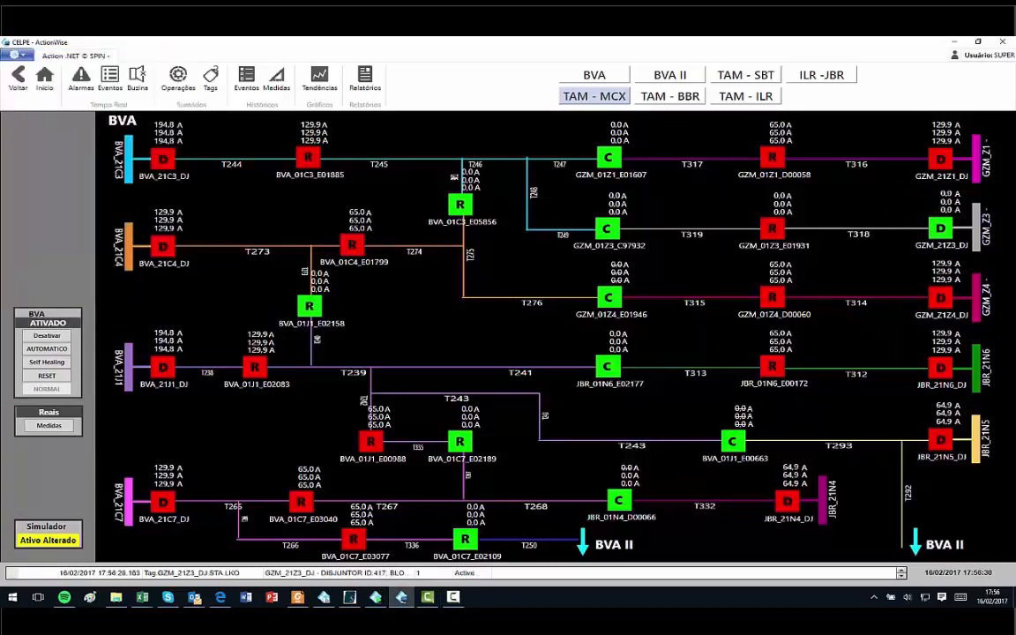
left_click(46, 362)
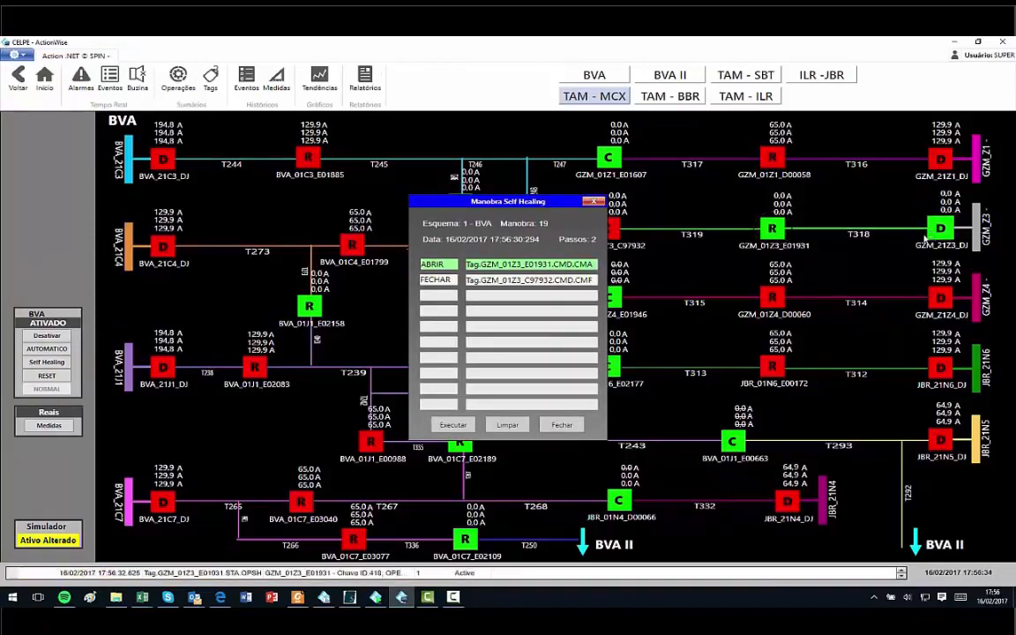
left_click(451, 423)
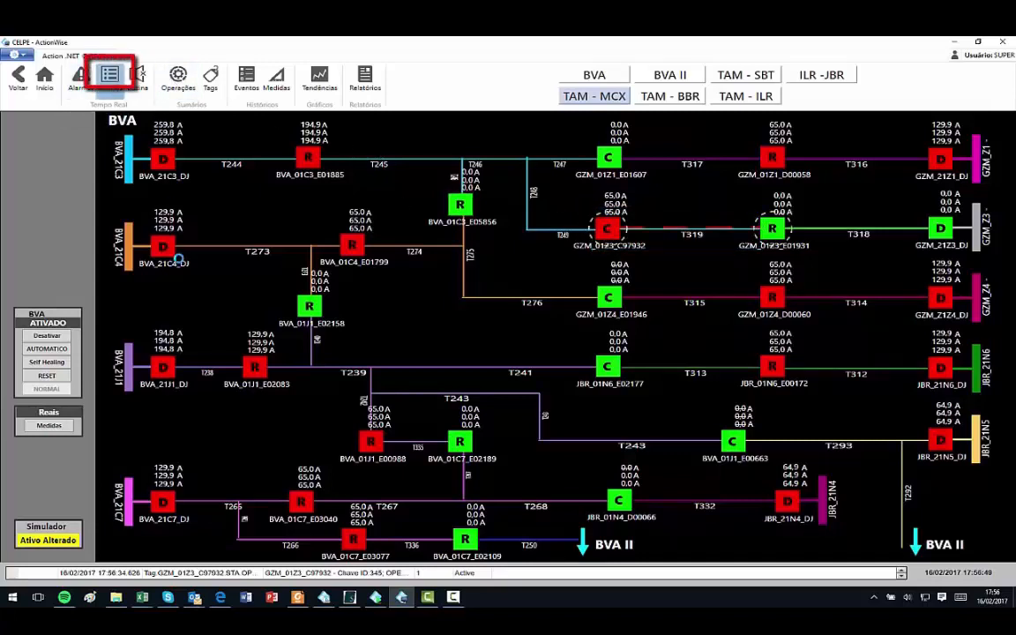
left_click(110, 77)
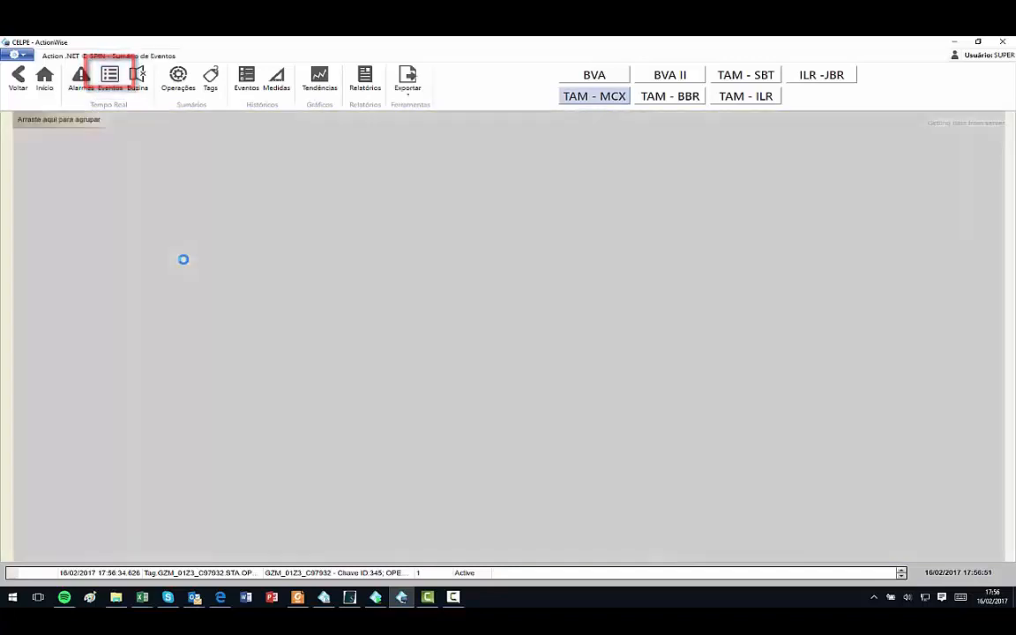
left_click(109, 80)
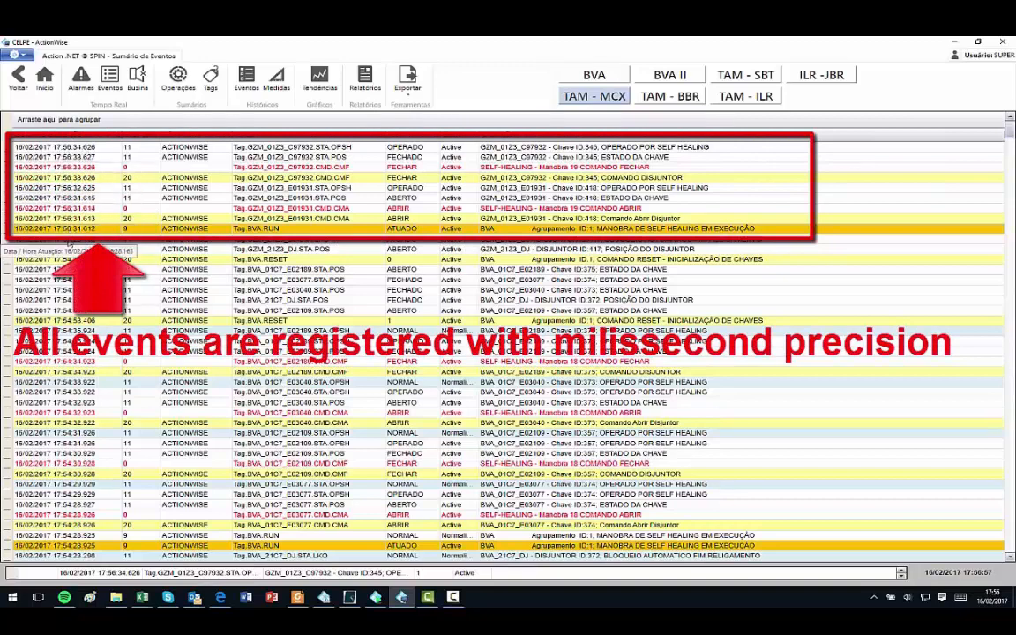
mouse_move(127, 148)
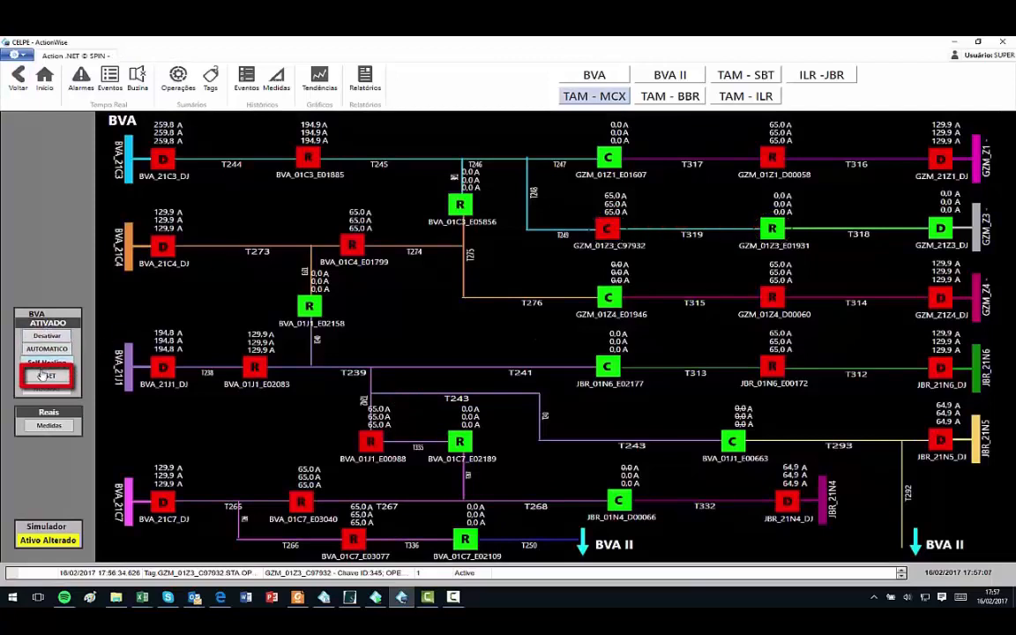
Reset the feeder to normal and mark switch GZM_01Z4_D00060 as LINHA VIVA, confirming with Sim.
left_click(46, 373)
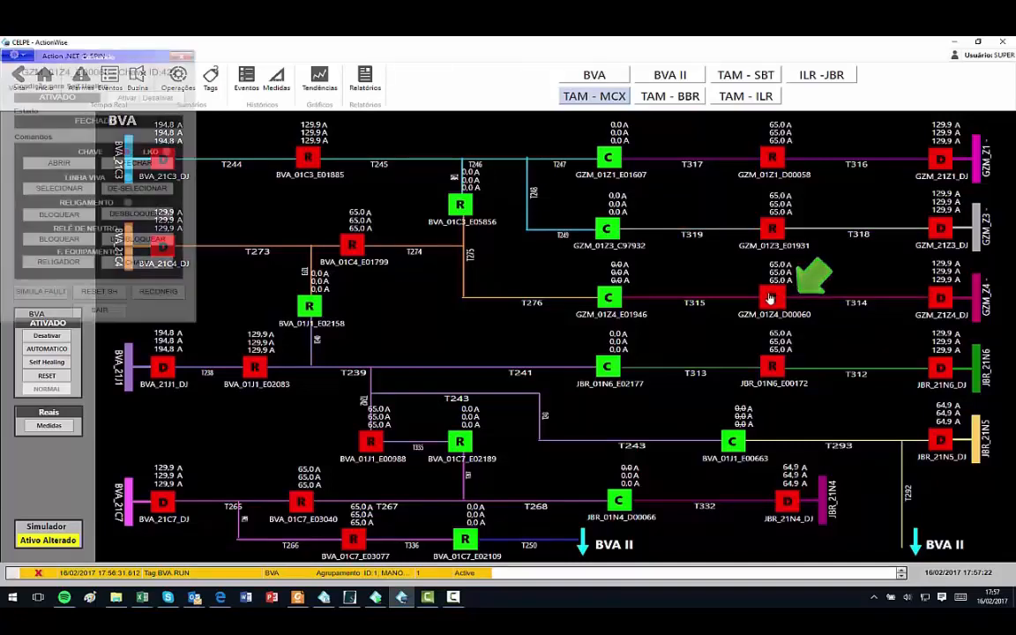
left_click(770, 297)
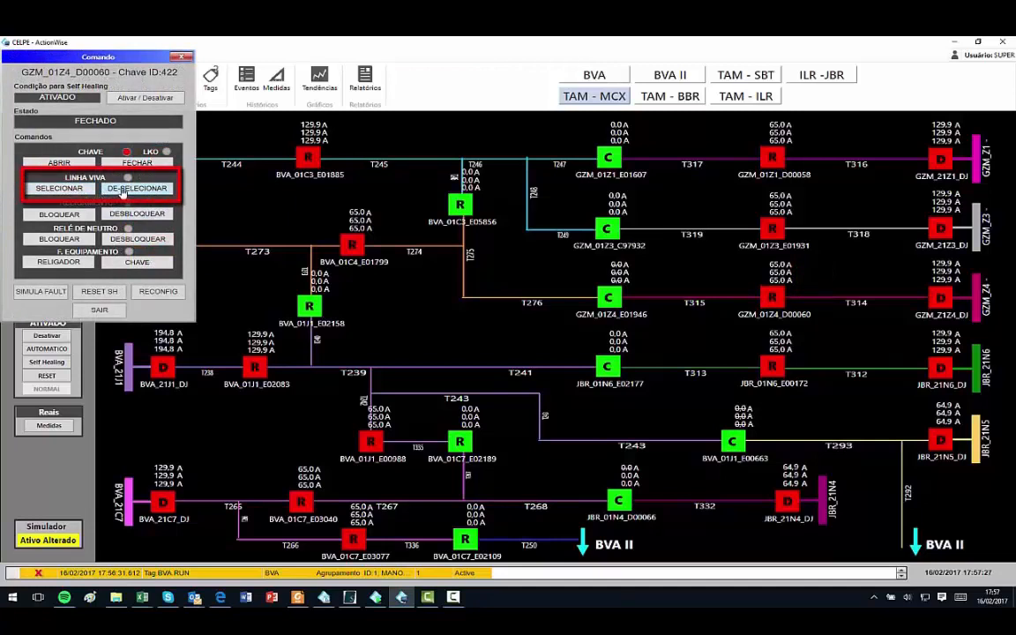
left_click(60, 187)
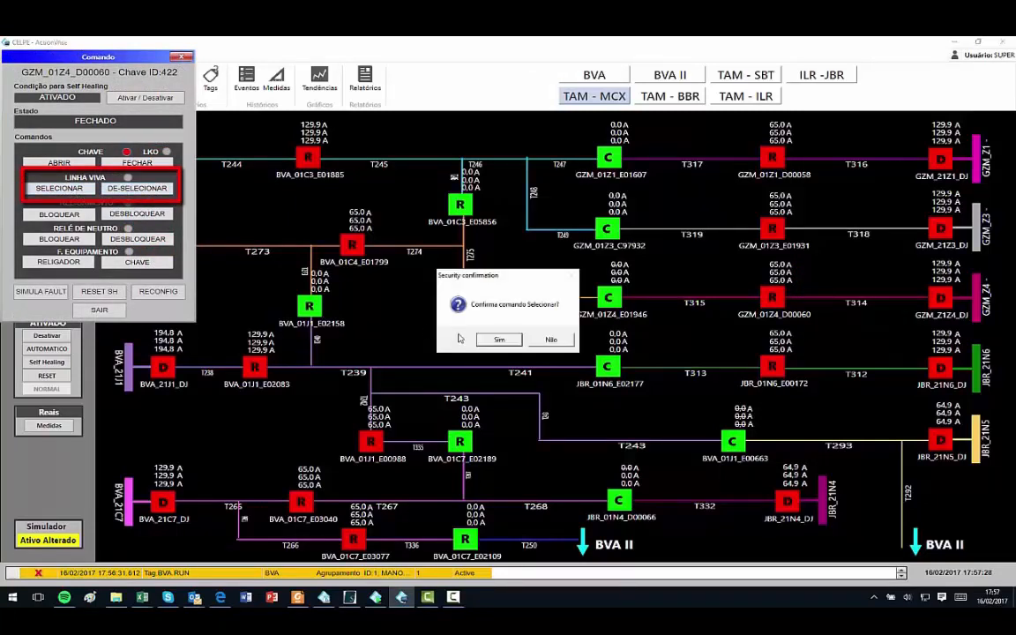
left_click(497, 339)
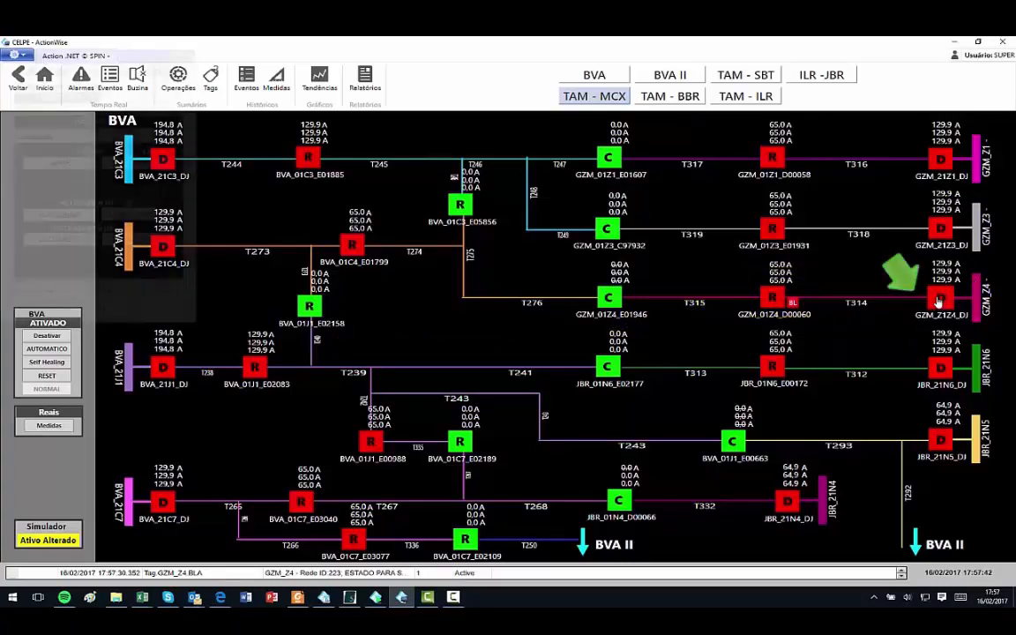
Simulate a fault on breaker GZM_2124_DJ so it trips while GZM_01Z4_D00060 stays closed.
double_click(938, 296)
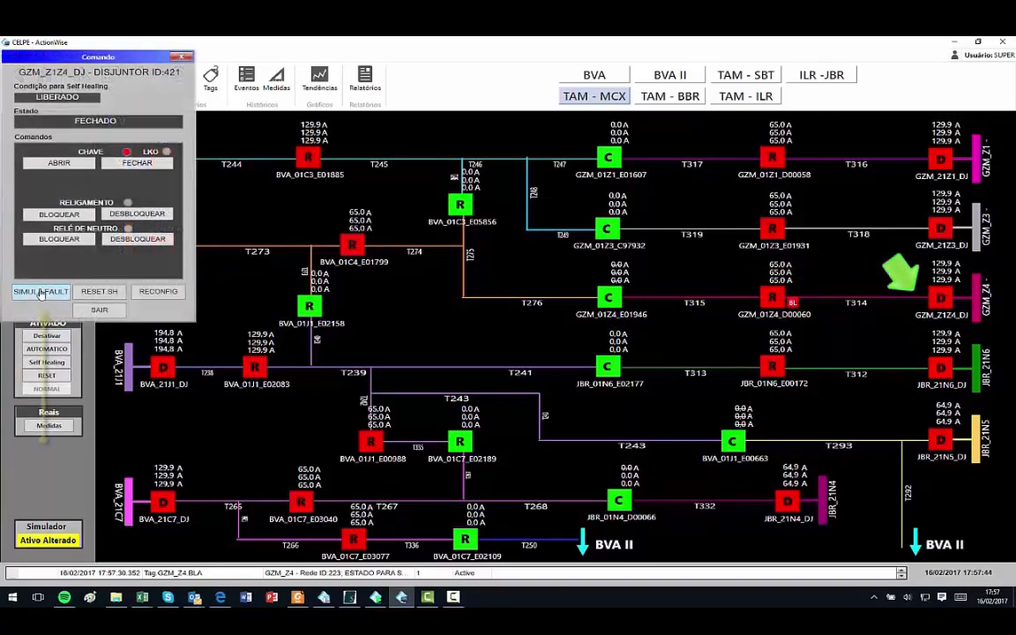
left_click(40, 291)
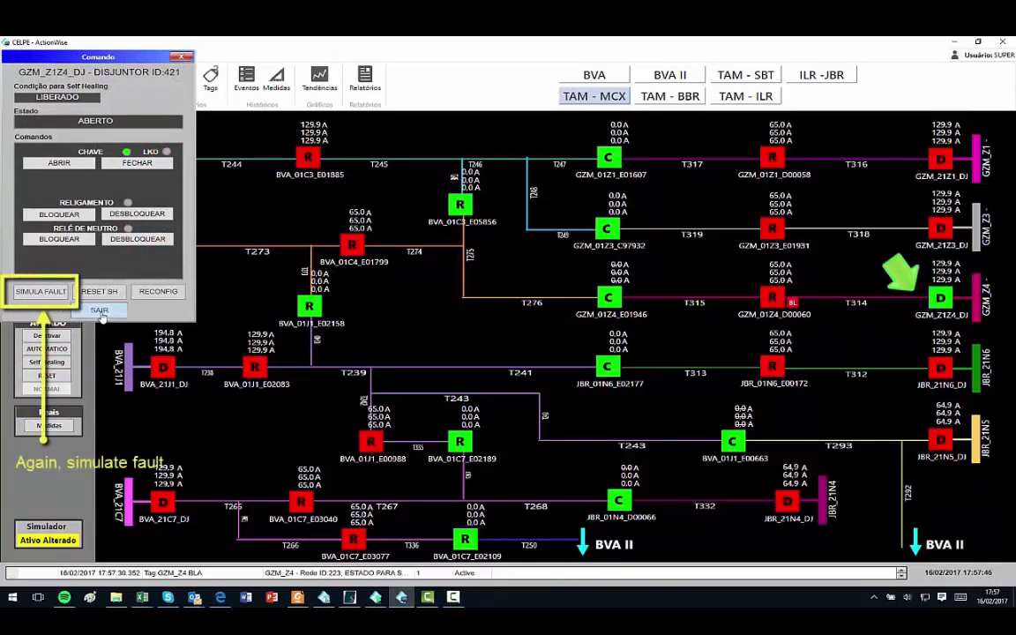
left_click(99, 310)
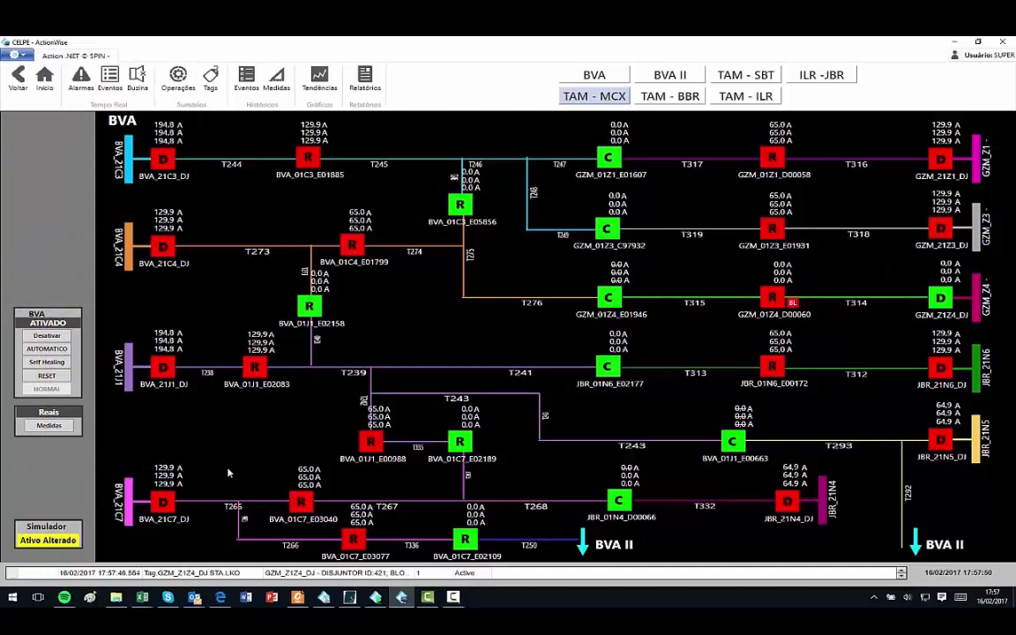
mouse_move(831, 329)
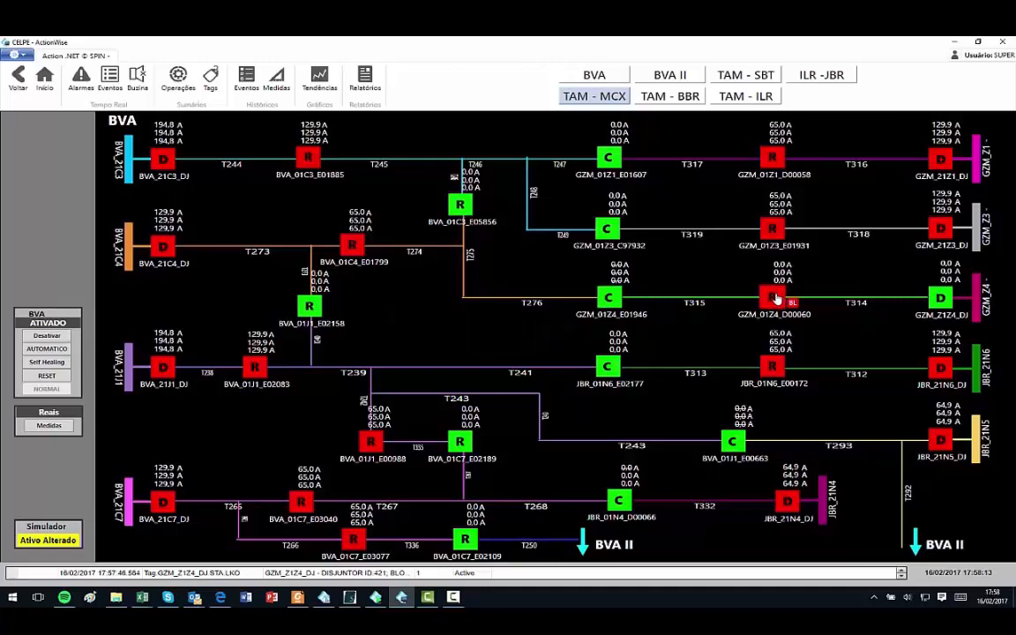
Review and close the diagnosis showing GZM_01Z4_D00060 blocked by its inactive recloser, then dismiss its Comando window.
left_click(772, 296)
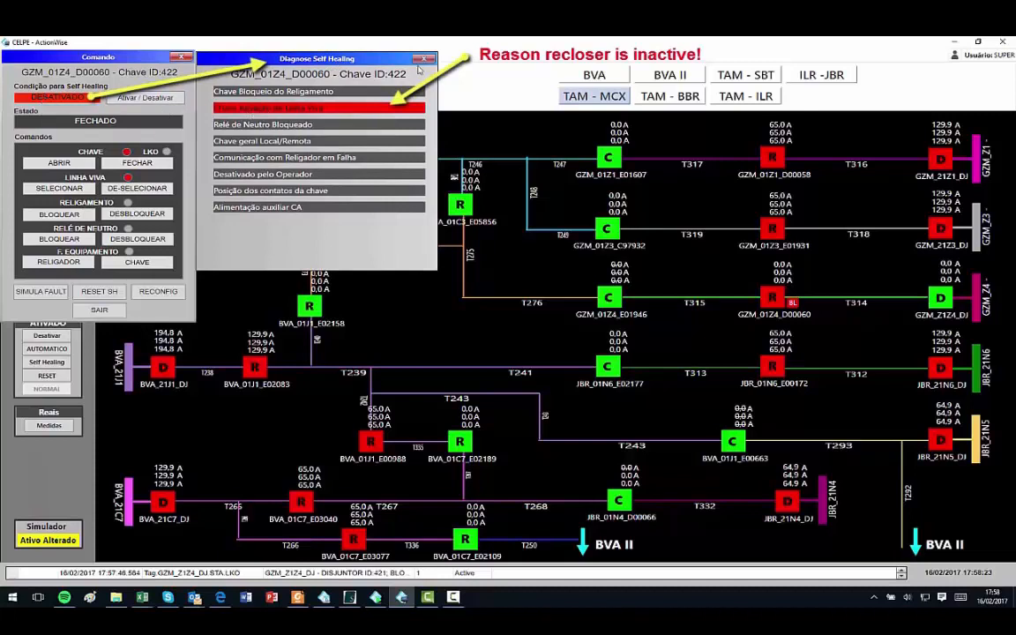
left_click(423, 58)
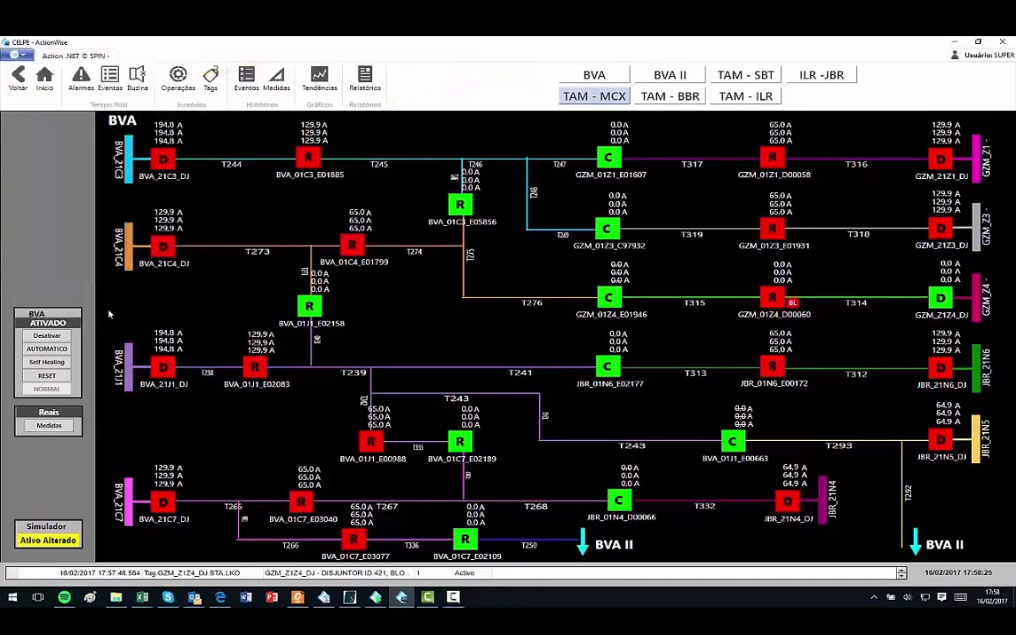
left_click(772, 298)
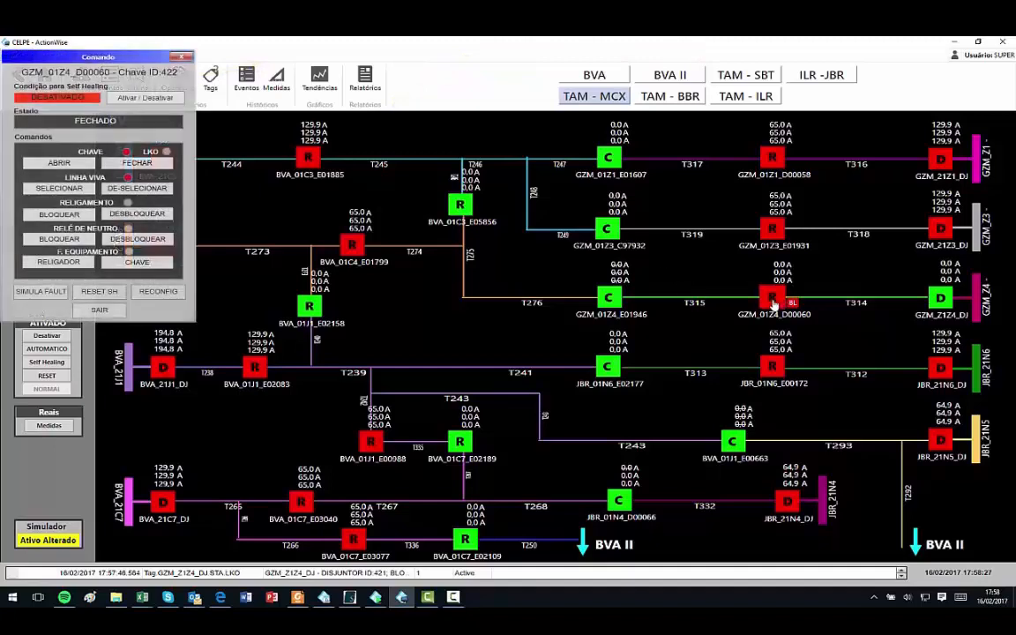
left_click(58, 187)
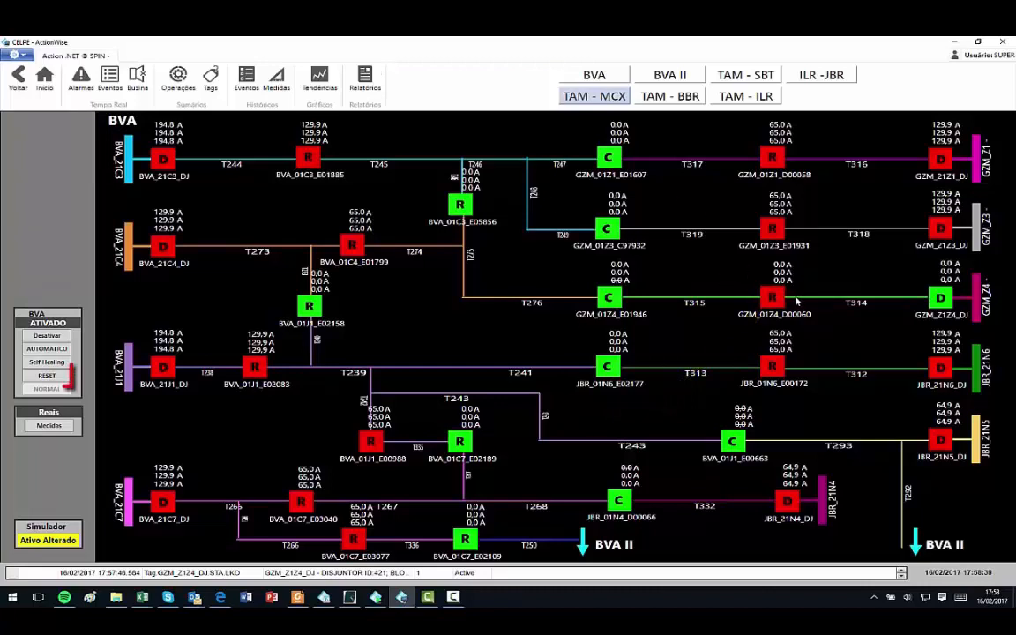
left_click(46, 374)
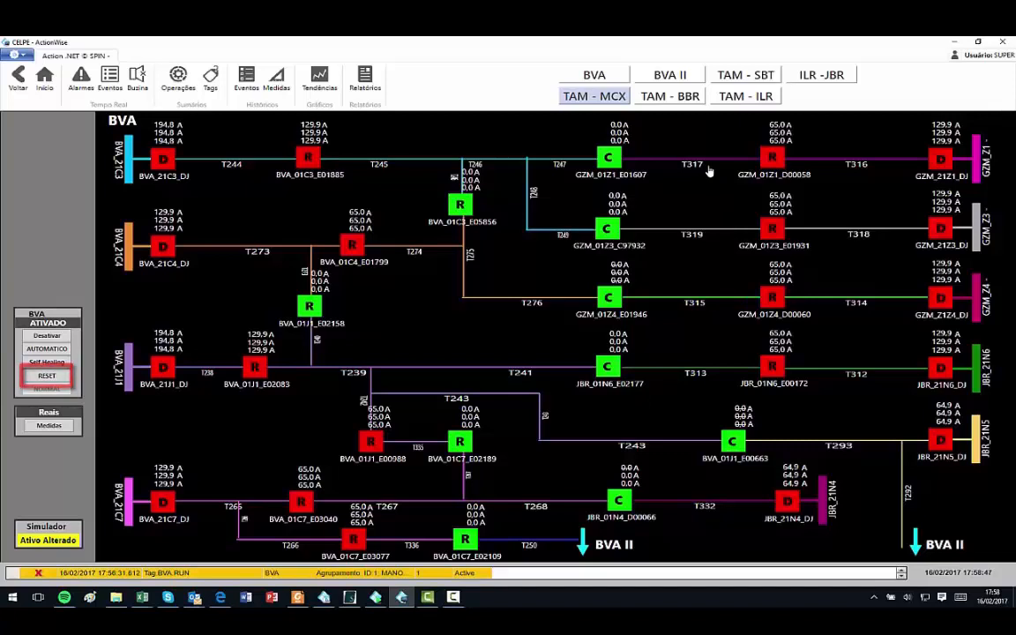
Repeat the fault on GZM_2124_DJ, close the executed maneuver (open GZM_01Z4_D00060, close GZM_01Z4_E01946), and reset the scheme.
left_click(940, 297)
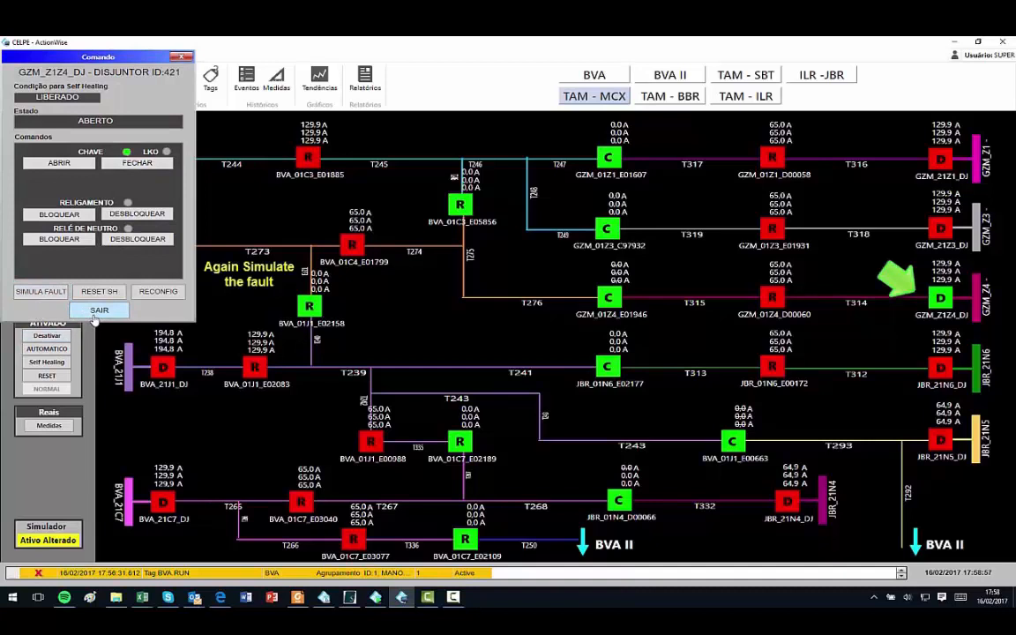
left_click(99, 311)
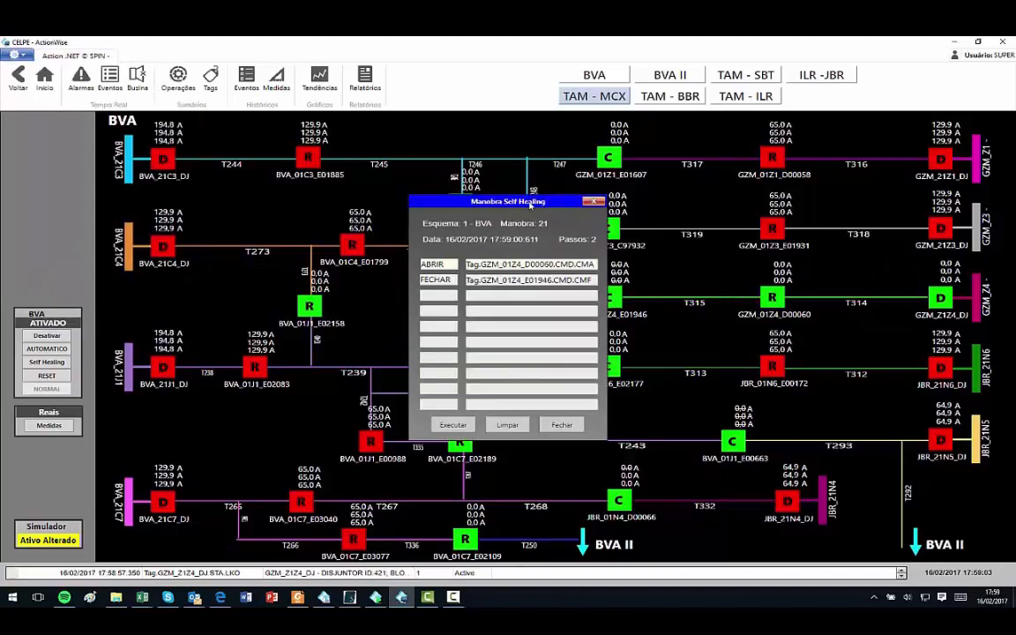
left_click_drag(508, 201, 402, 141)
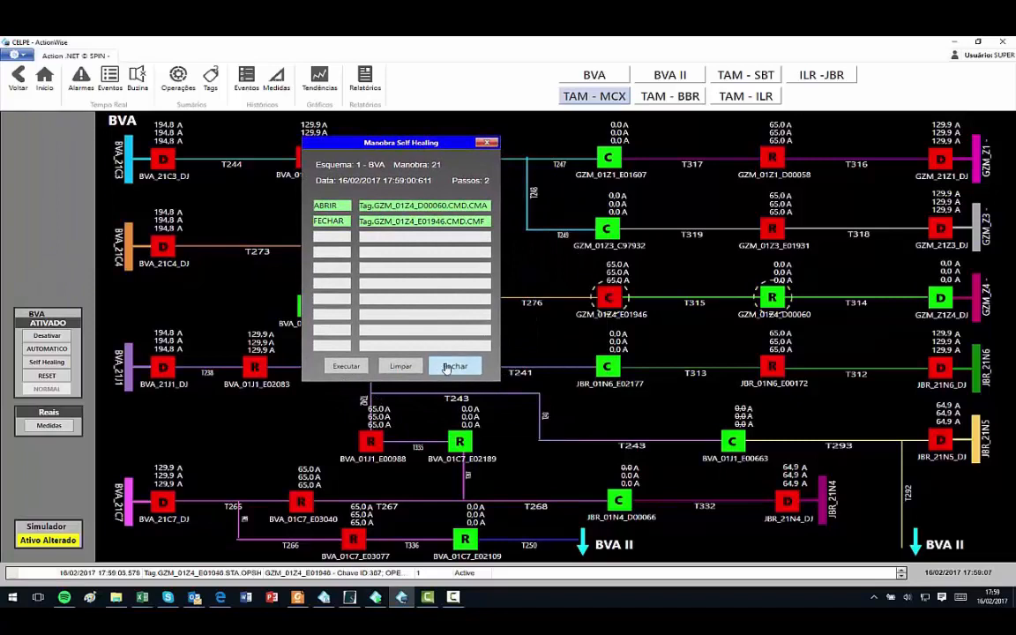
left_click(455, 365)
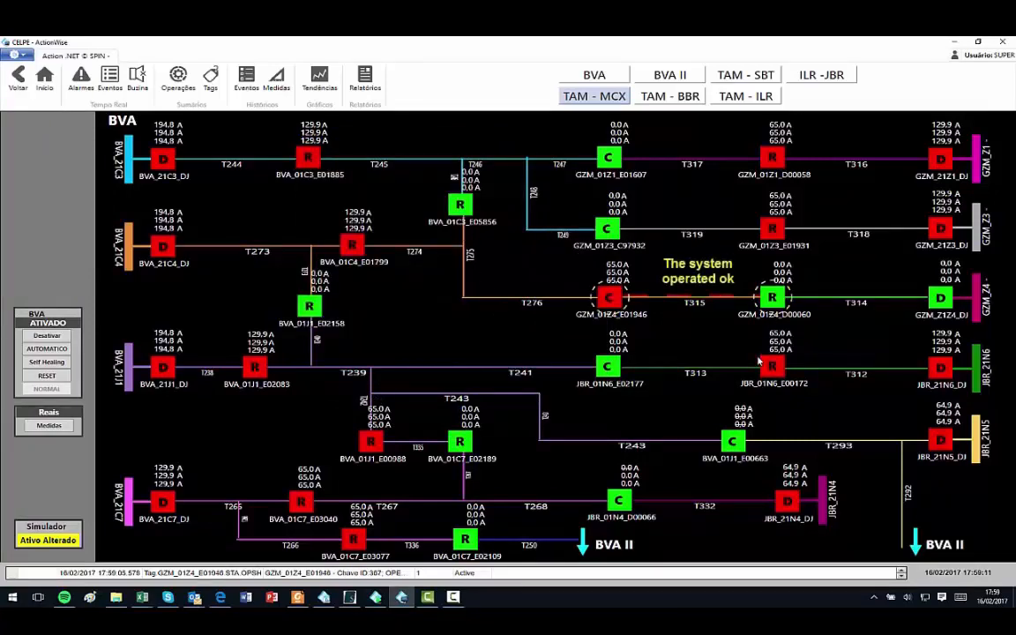
left_click(46, 374)
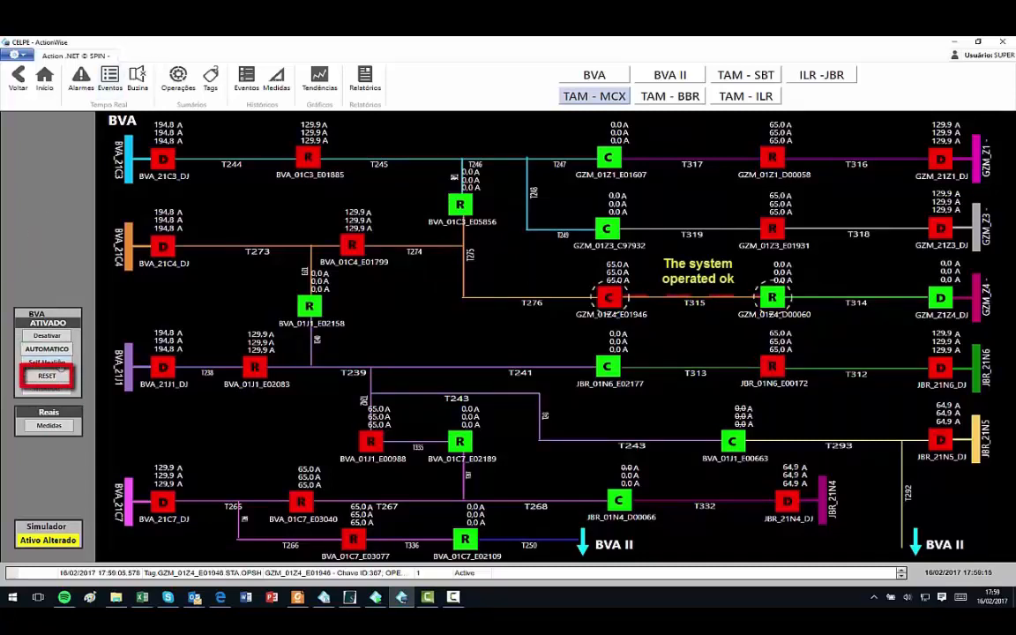
left_click(46, 376)
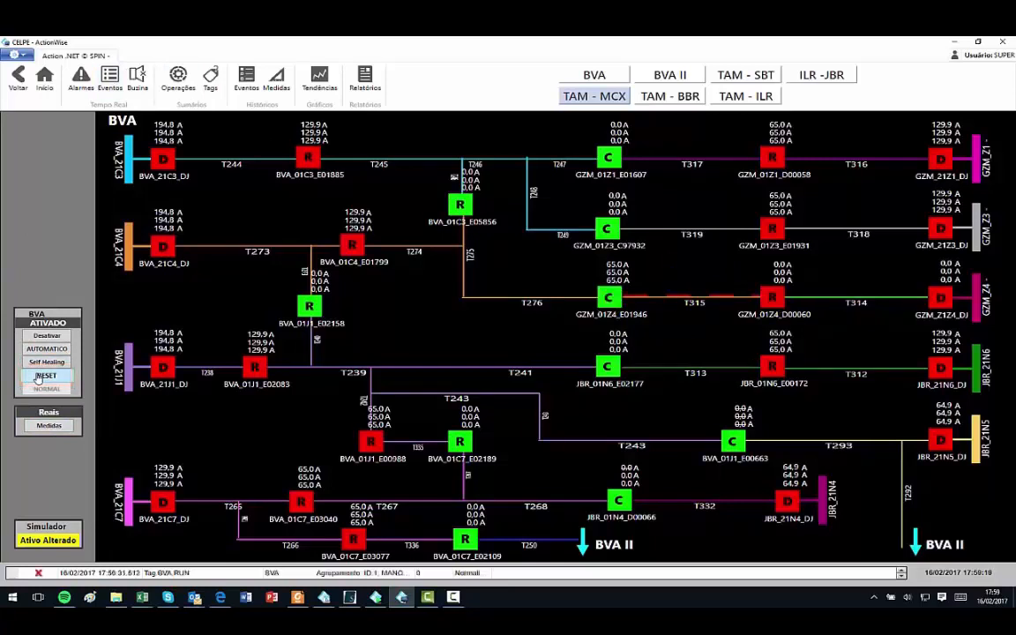
mouse_move(150, 310)
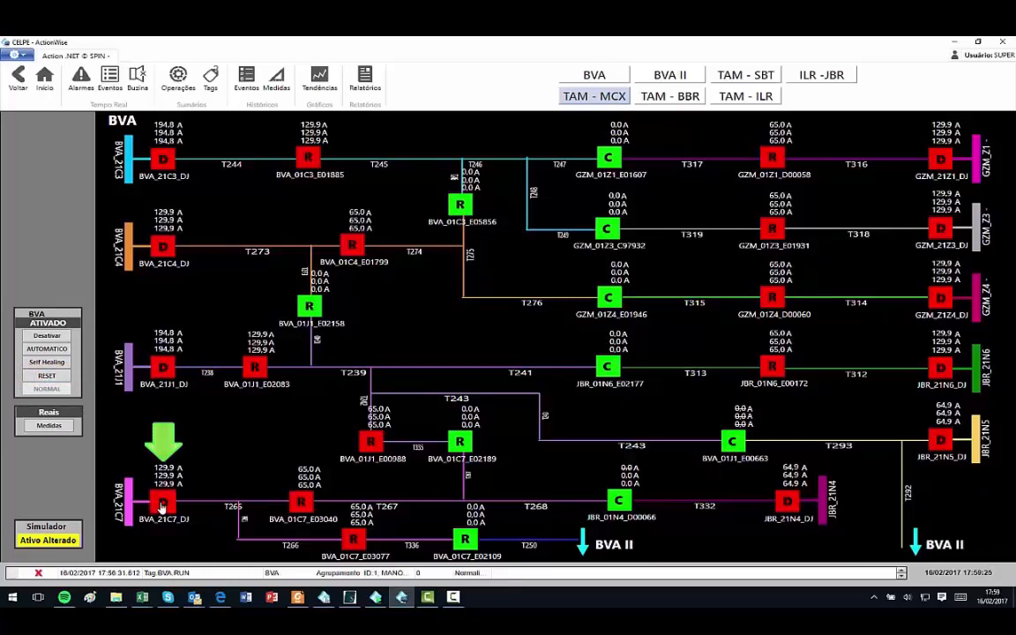
Simulate a fault on BVA_21C7_DJ and close the executed maneuver opening BVA_01C7_E03040 and closing BVA_01C7_E02189.
left_click(162, 503)
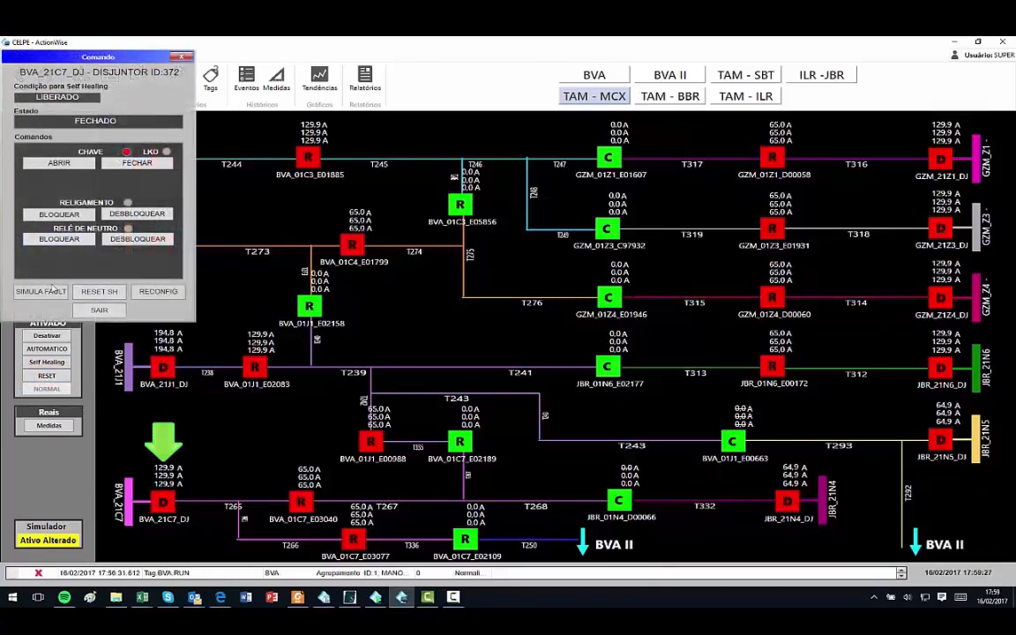
left_click(41, 291)
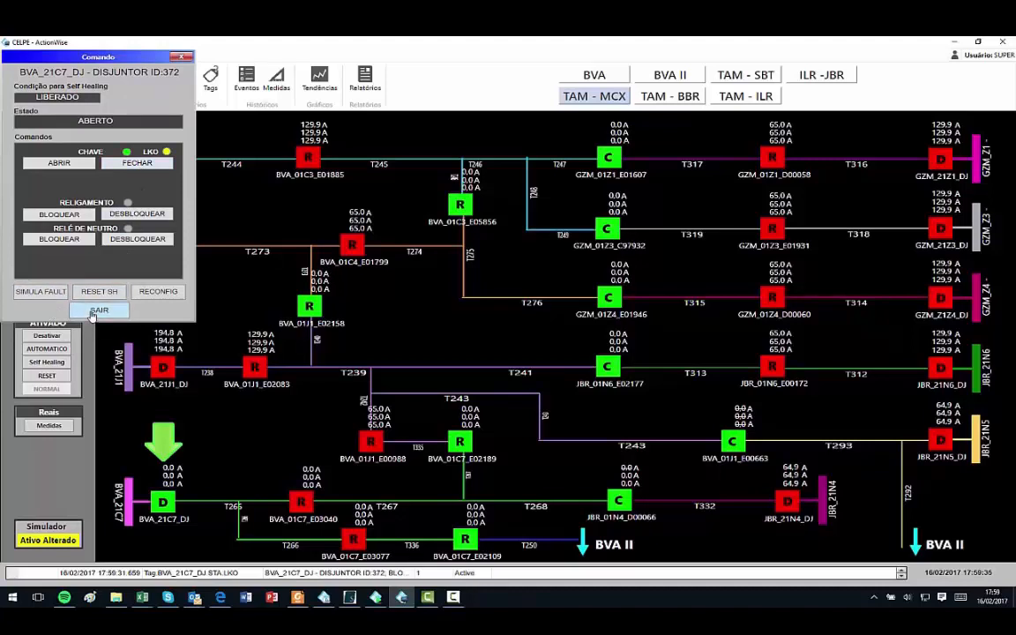
left_click(99, 311)
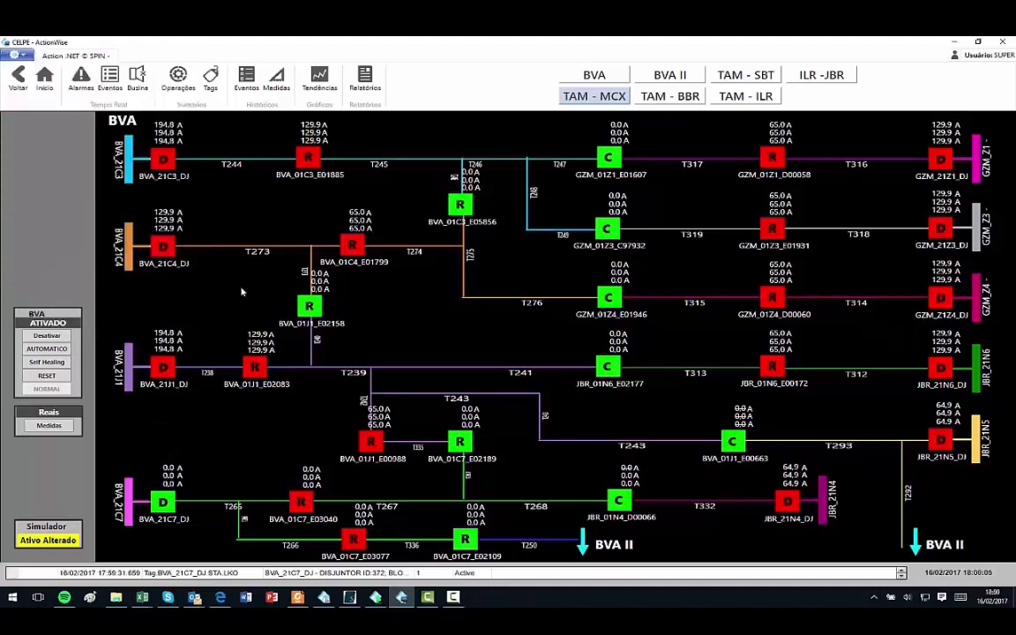
mouse_move(261, 285)
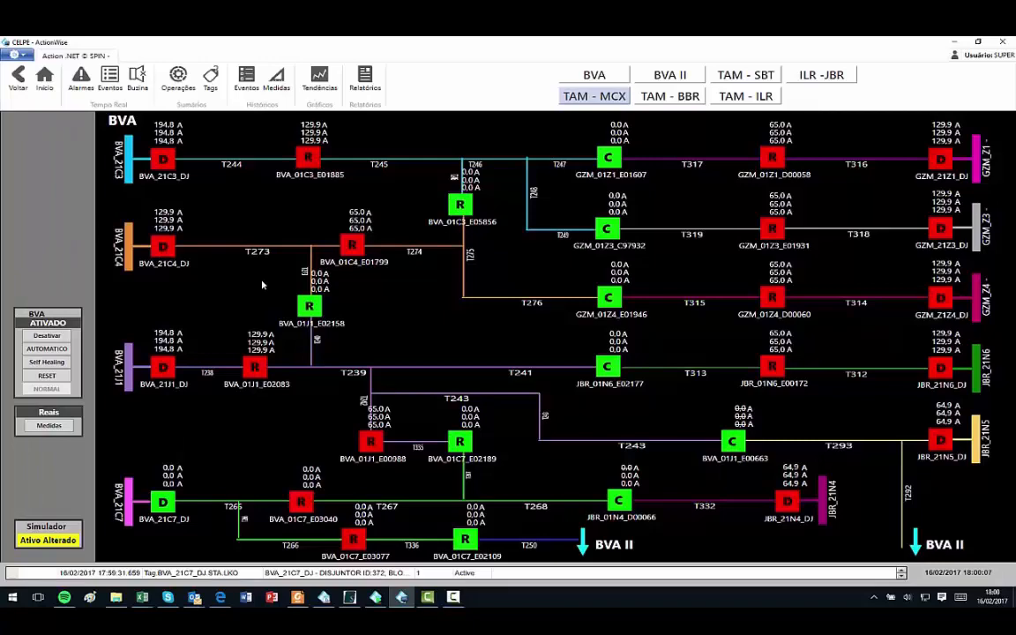
left_click(46, 362)
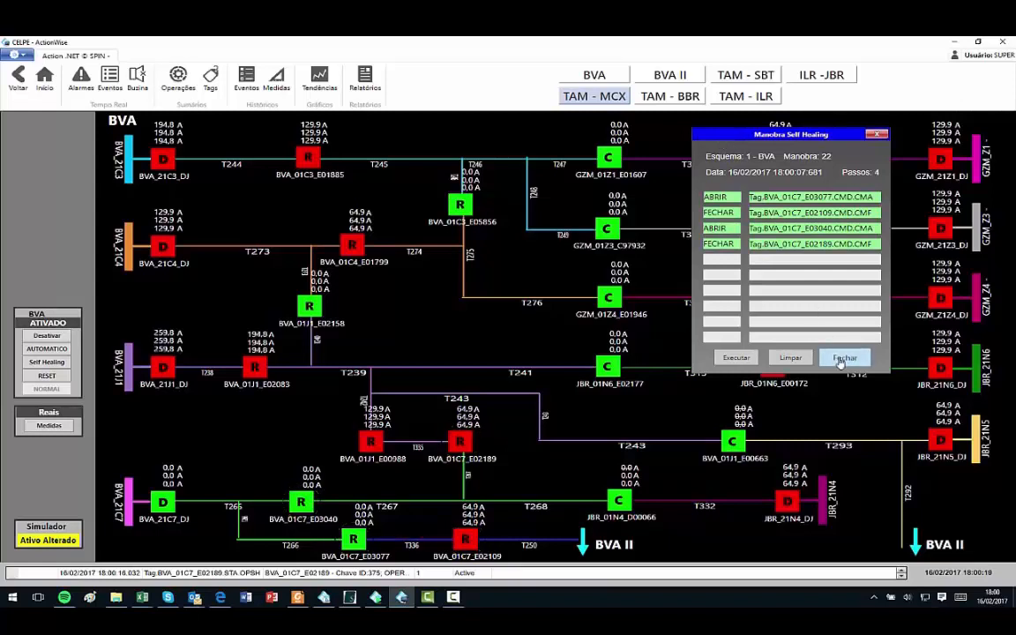
left_click(843, 356)
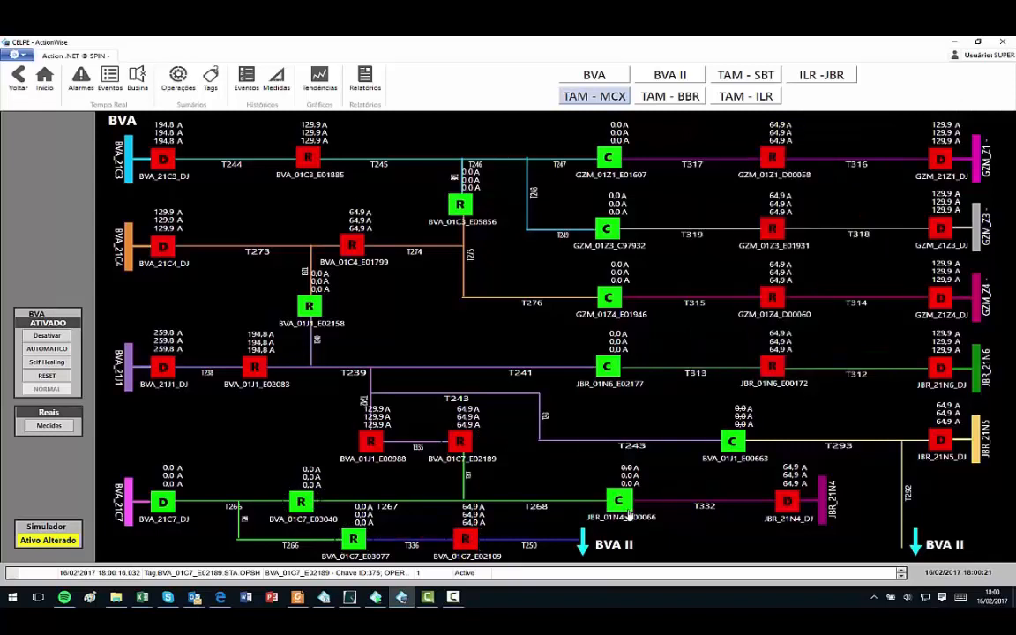